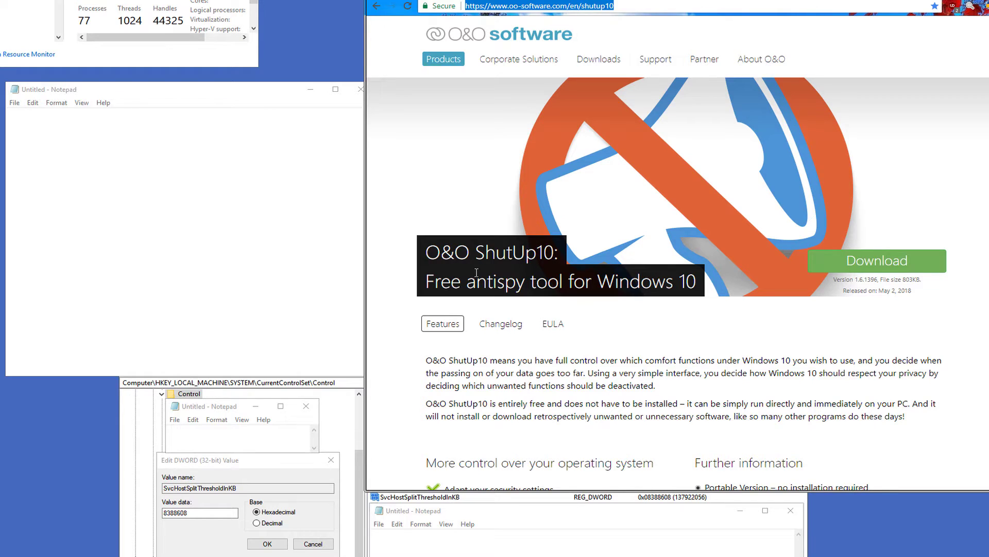
{"action": "mouse_move", "coordinate": [698, 165]}
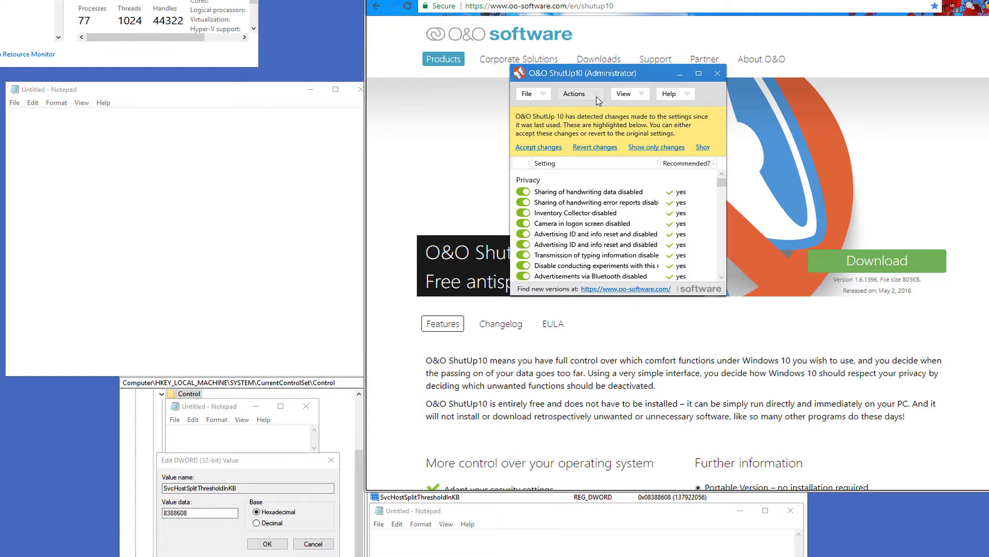
- Apply only the recommended privacy settings via the Actions menu
{"action": "left_click", "coordinate": [575, 94]}
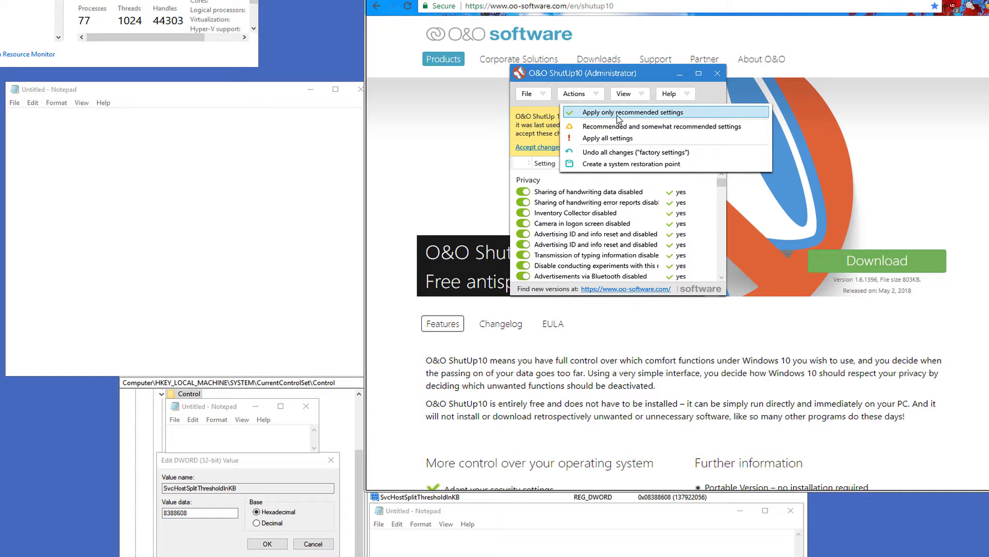
{"action": "mouse_move", "coordinate": [707, 84]}
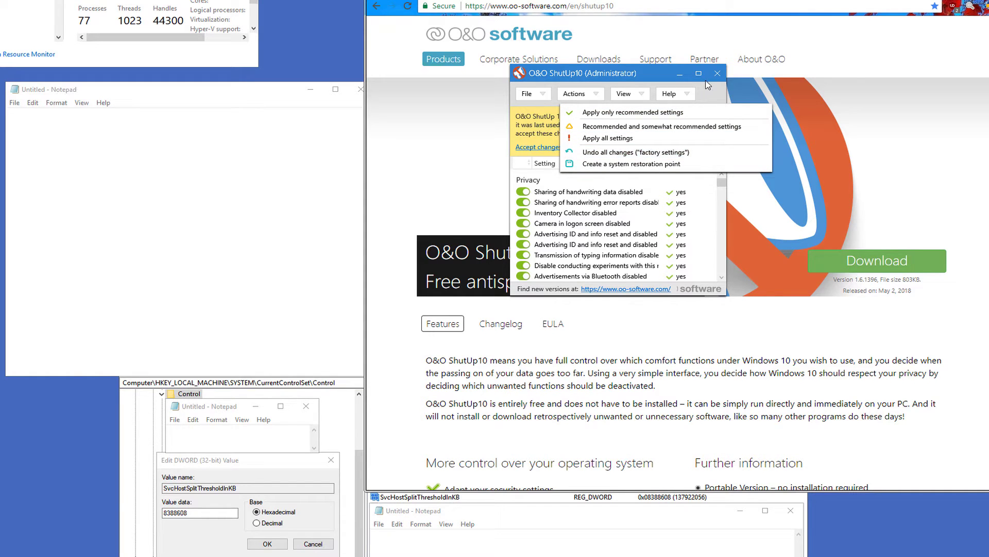
{"action": "mouse_move", "coordinate": [688, 83]}
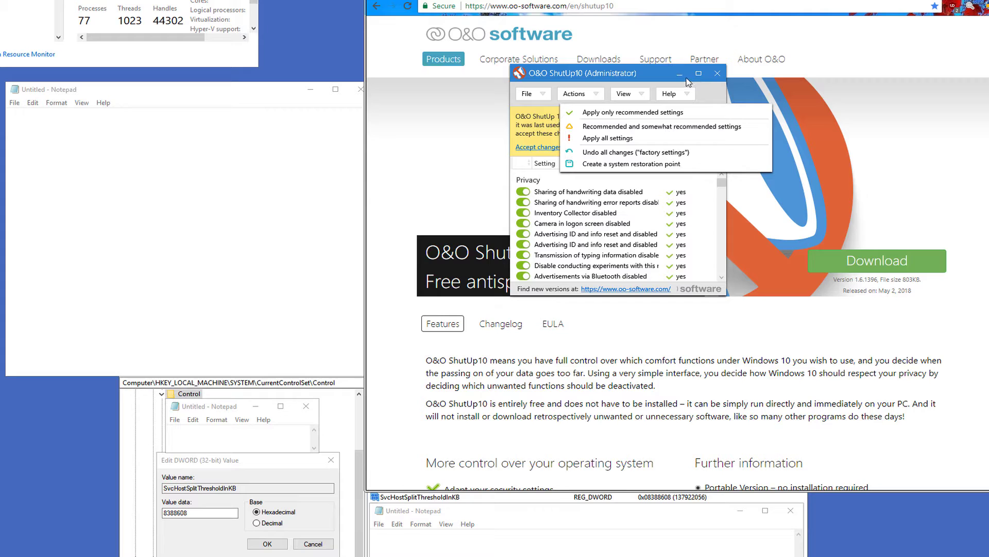
{"action": "left_click", "coordinate": [717, 72]}
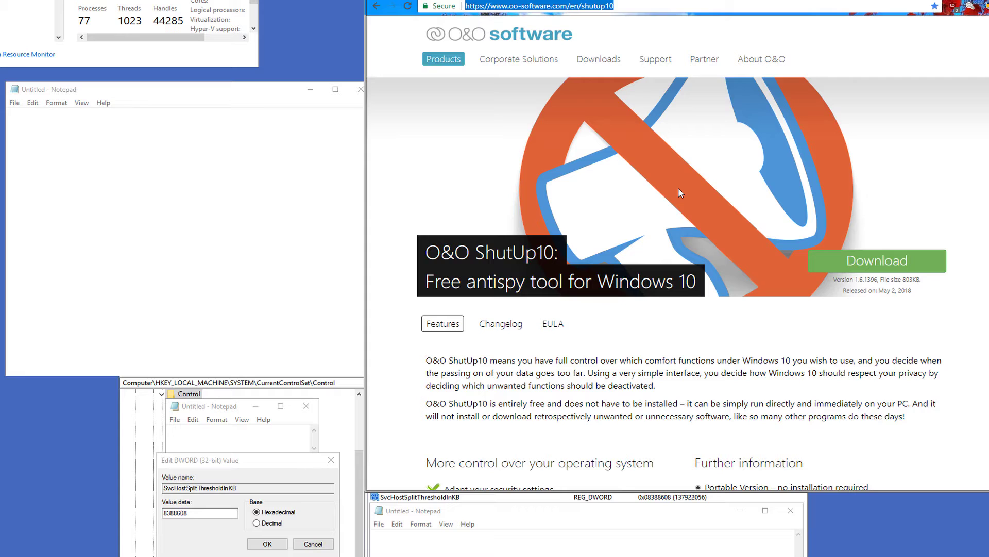
{"action": "mouse_move", "coordinate": [321, 217]}
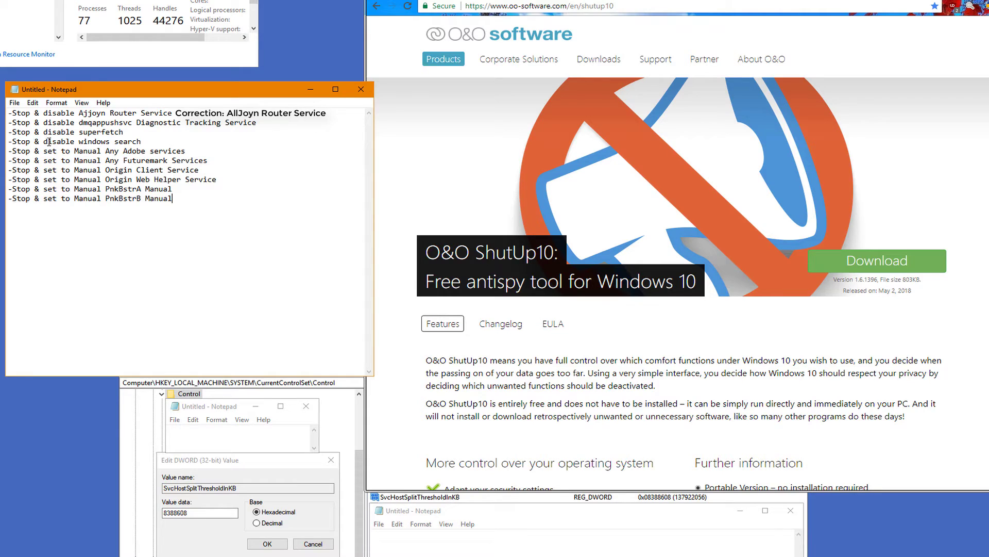
{"action": "mouse_move", "coordinate": [120, 142]}
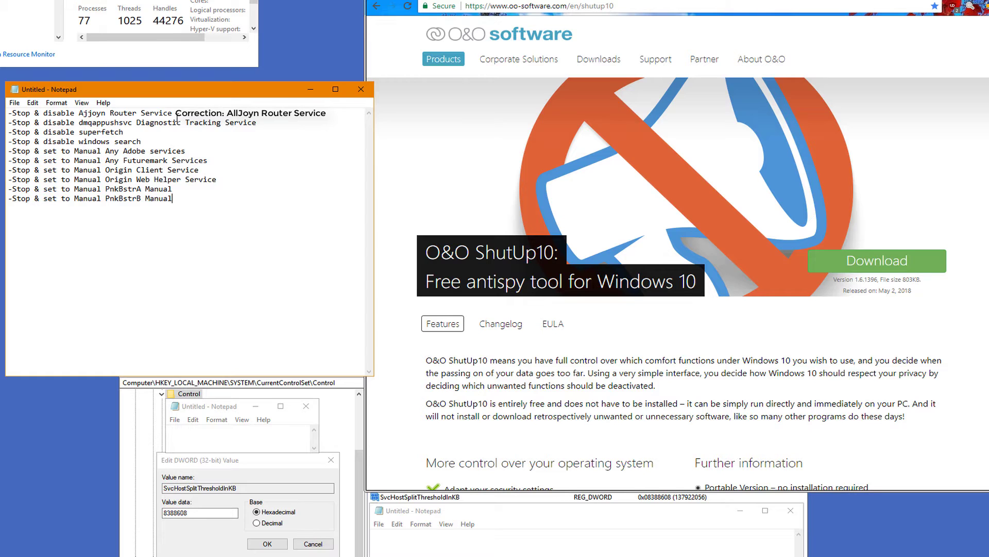
- Select the misspelled Ajjoyn Router Service entry in the services list
{"action": "double_click", "coordinate": [124, 112]}
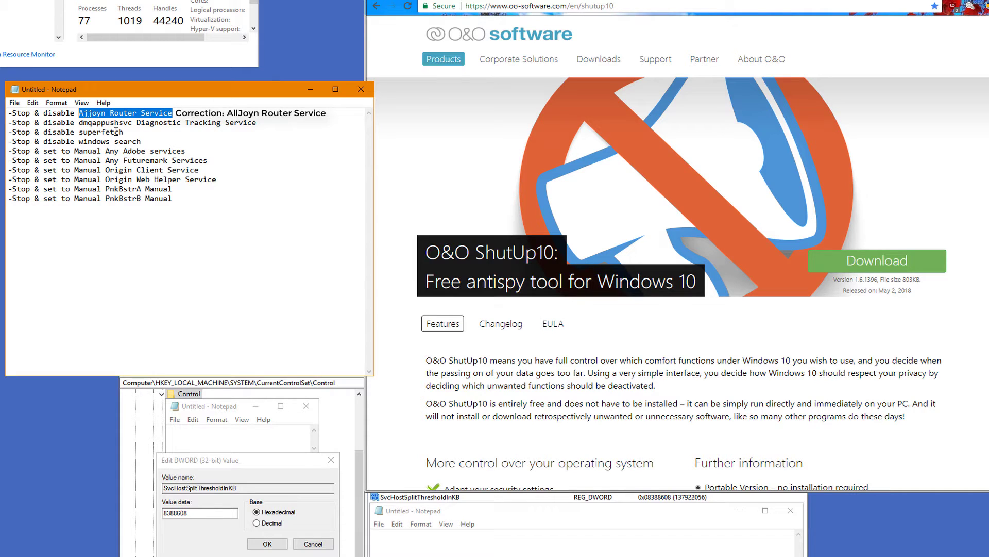
{"action": "left_click", "coordinate": [58, 157]}
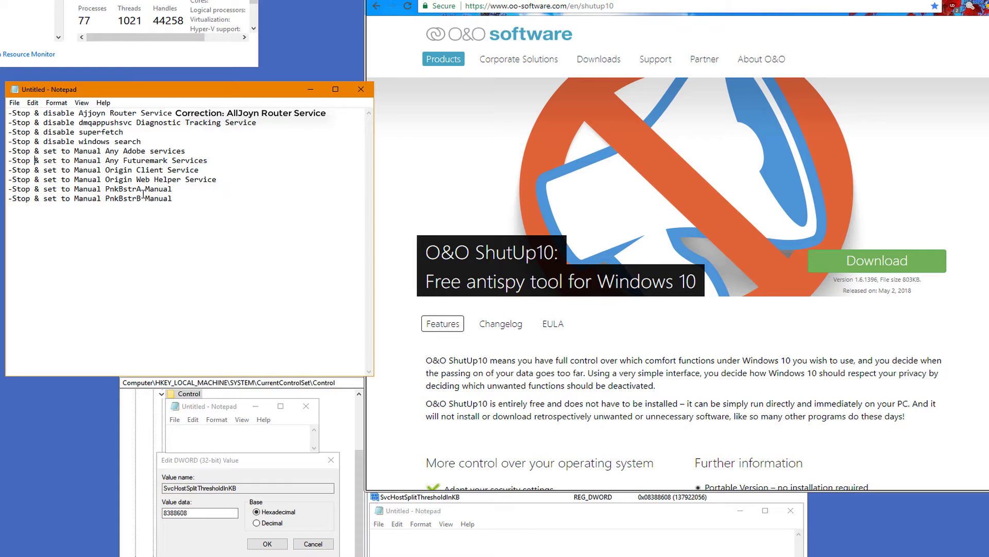
{"action": "mouse_move", "coordinate": [130, 198]}
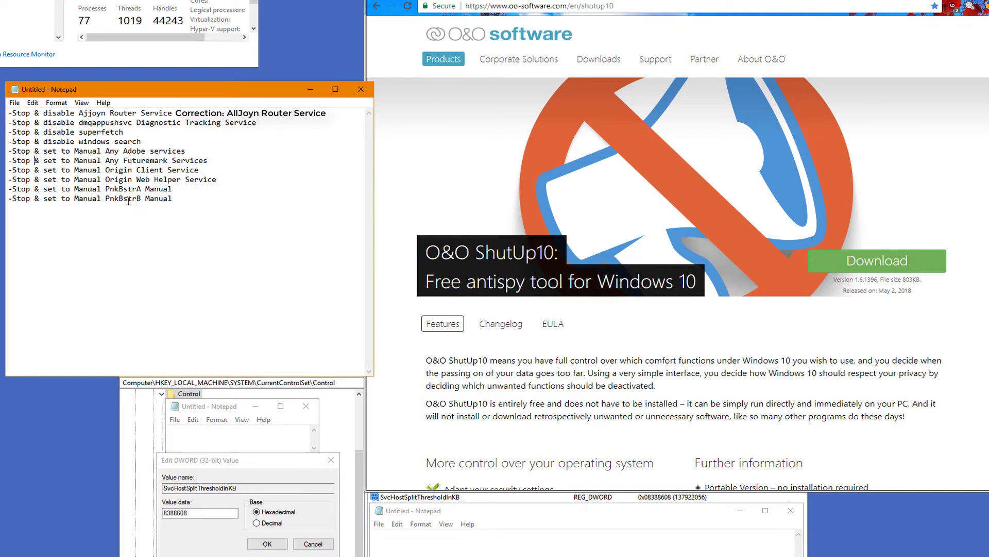
{"action": "mouse_move", "coordinate": [159, 201]}
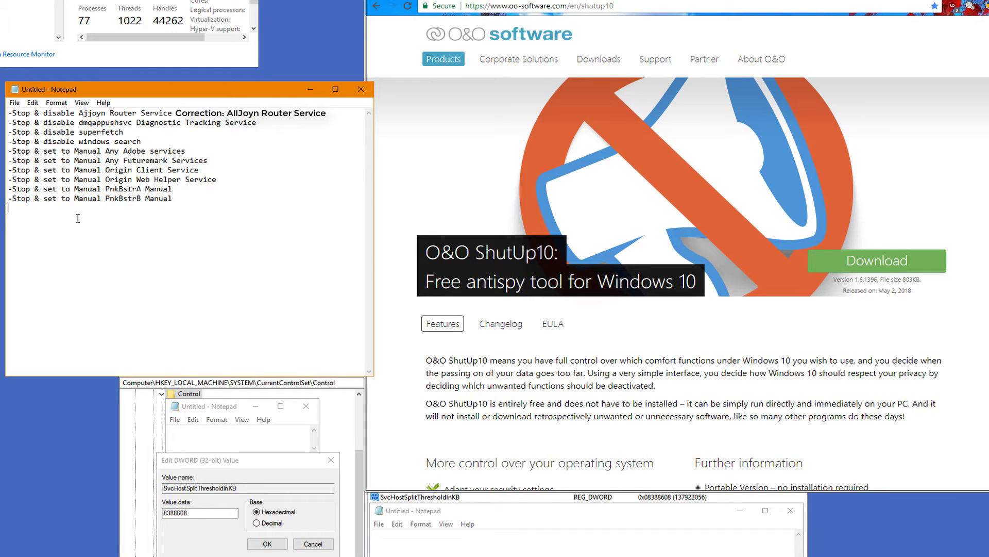
- Add the note 'type defragmenter search box click on option to turn it off'
{"action": "type", "text": "type defragmenter search box click on option to turn it off"}
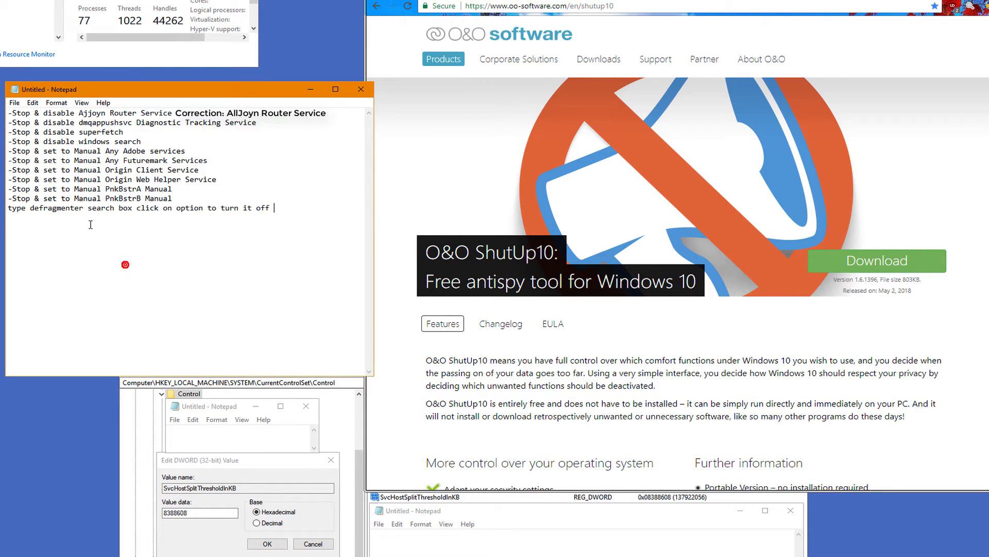
{"action": "mouse_move", "coordinate": [103, 216]}
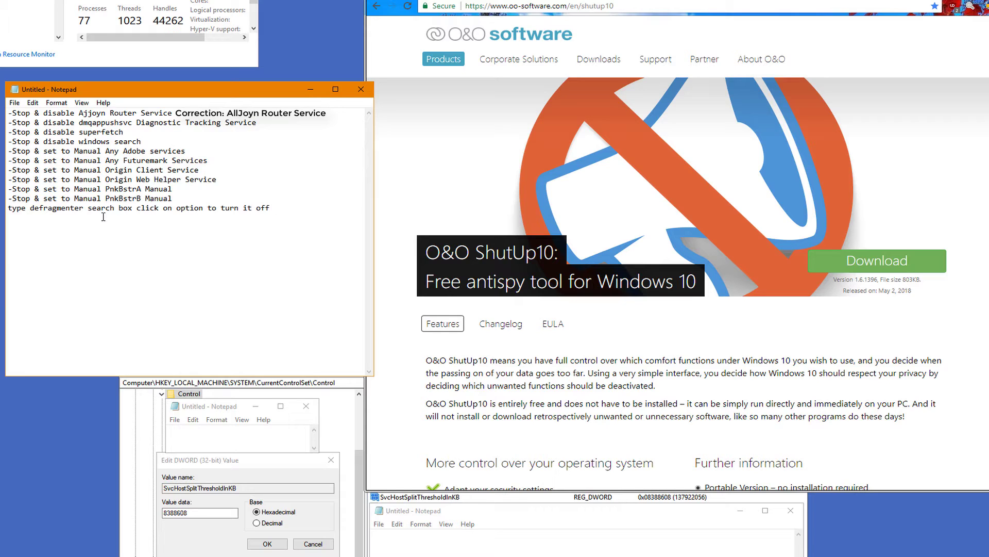
{"action": "left_click", "coordinate": [274, 208]}
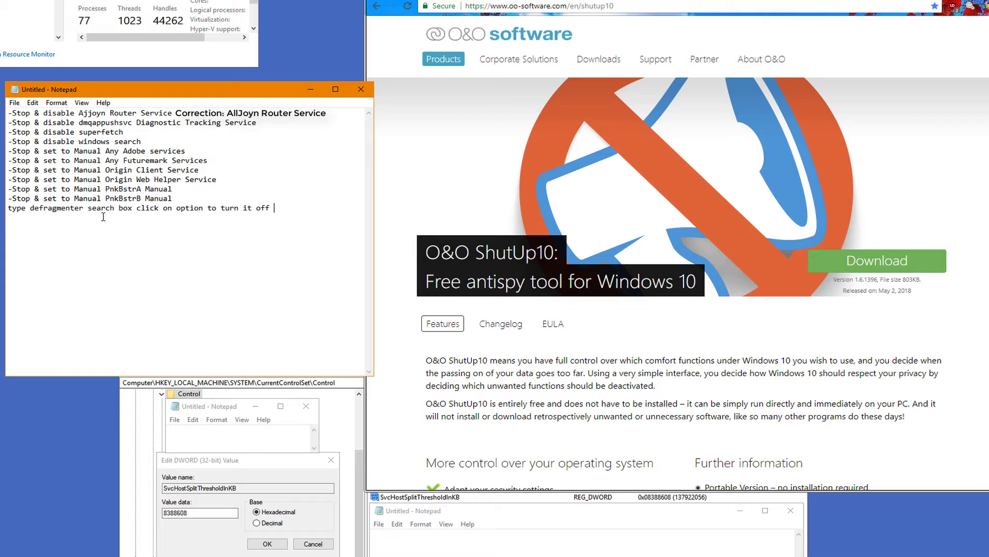
{"action": "mouse_move", "coordinate": [139, 123]}
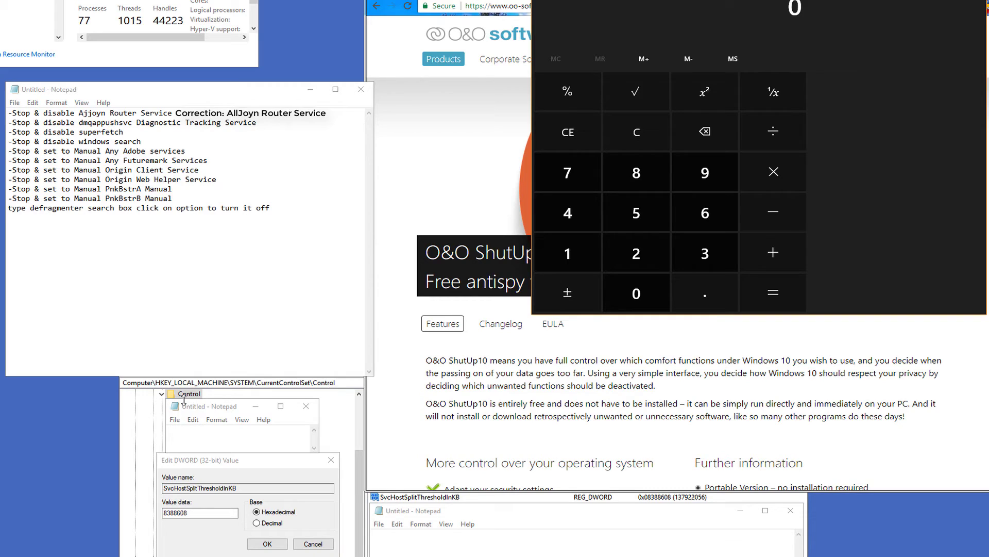
{"action": "mouse_move", "coordinate": [409, 474]}
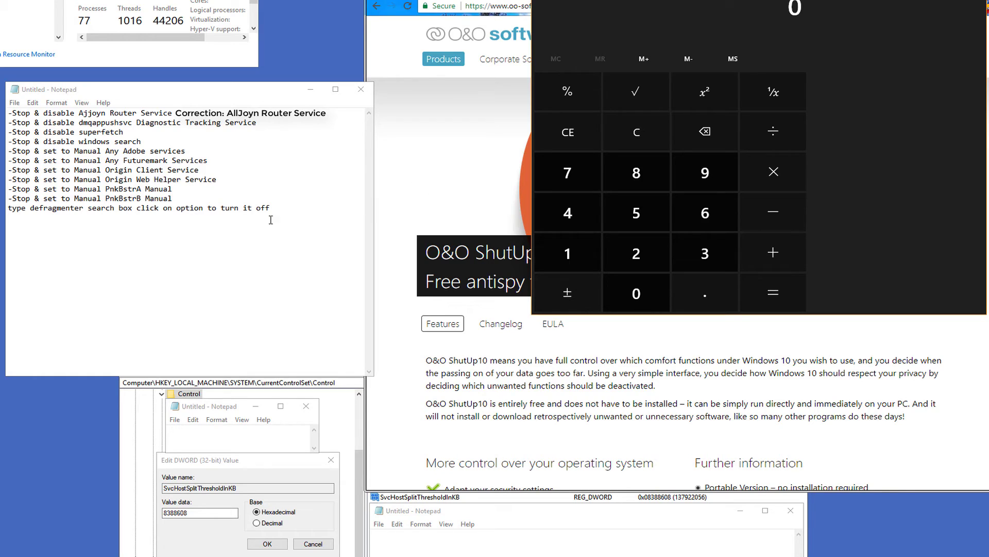
{"action": "mouse_move", "coordinate": [51, 325]}
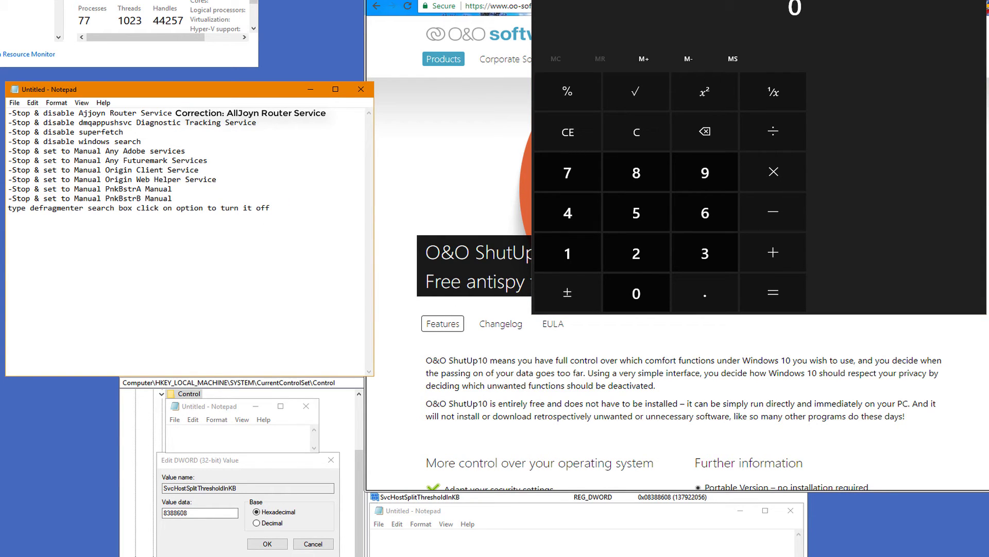
- Write the line 8x1024x1024 in Notepad for 8 GB of RAM
{"action": "type", "text": "8"}
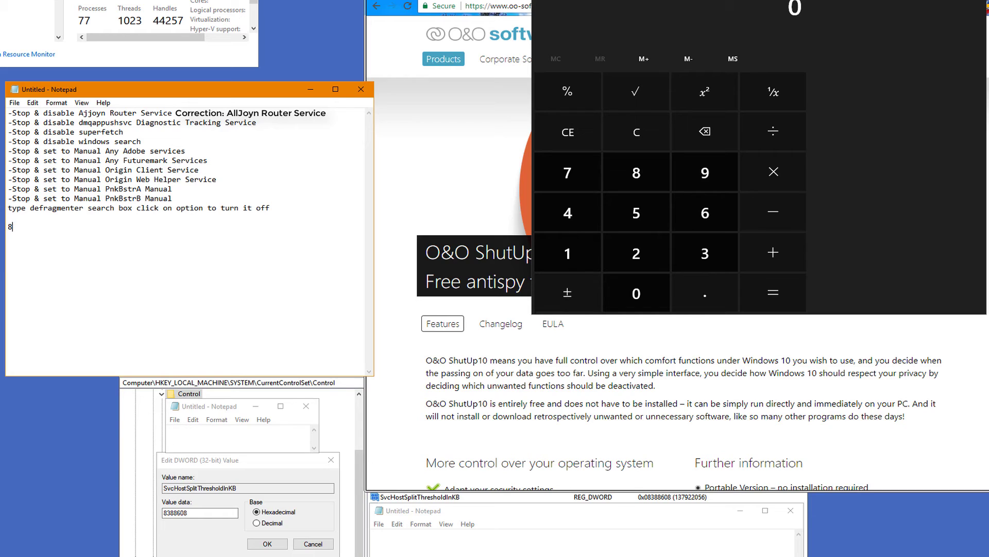
{"action": "type", "text": "x"}
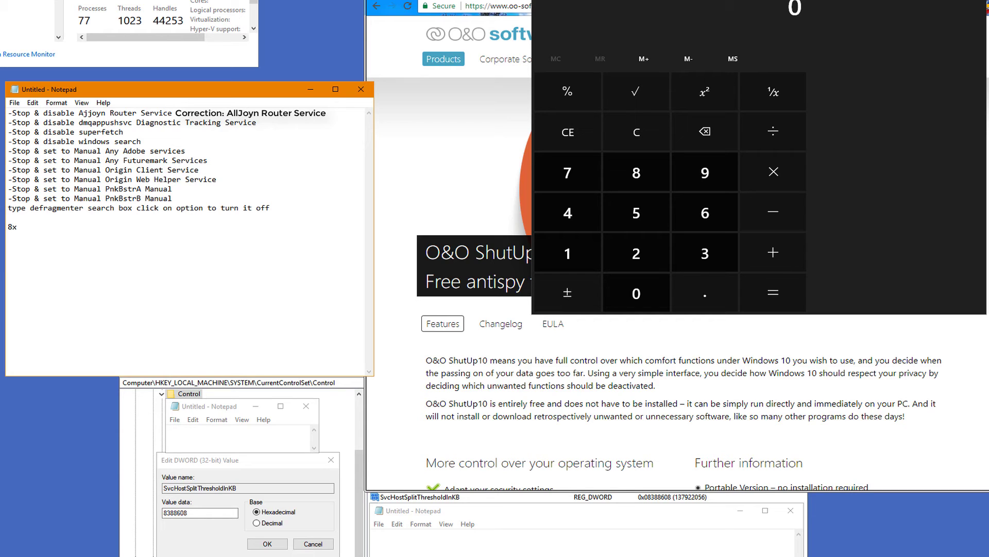
{"action": "type", "text": "1024x"}
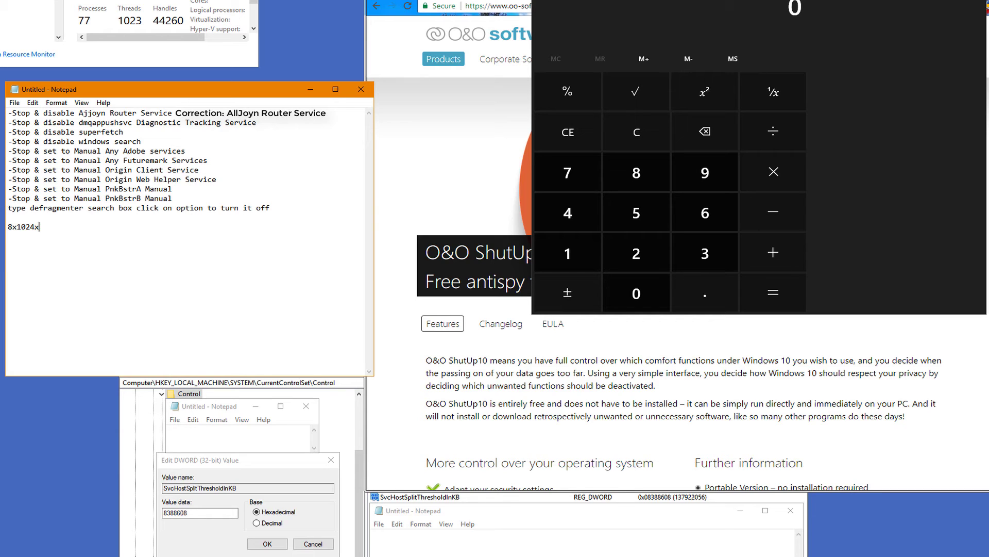
{"action": "type", "text": "1024"}
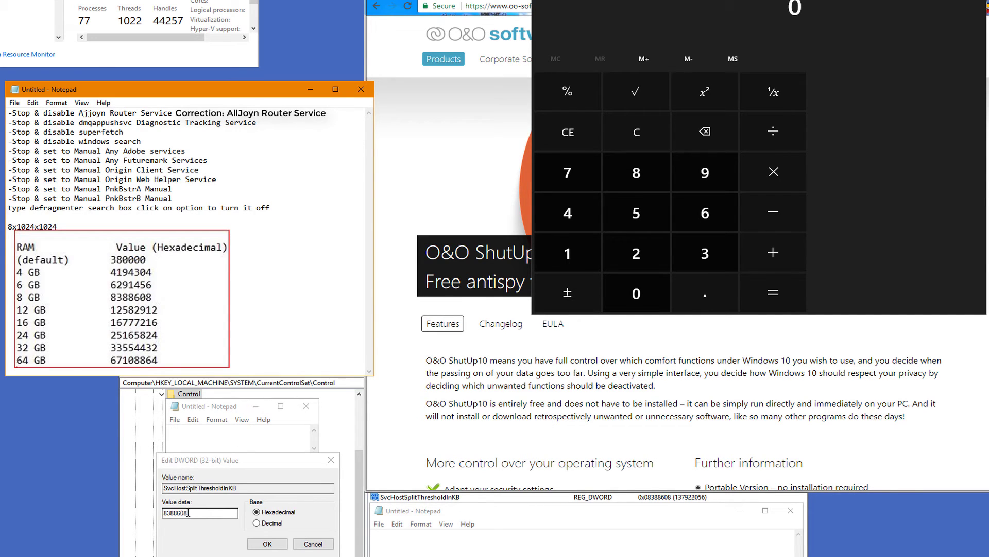
- Compute 8 × 1024 × 1024 = 8,388,608 in Calculator
{"action": "left_click", "coordinate": [772, 172]}
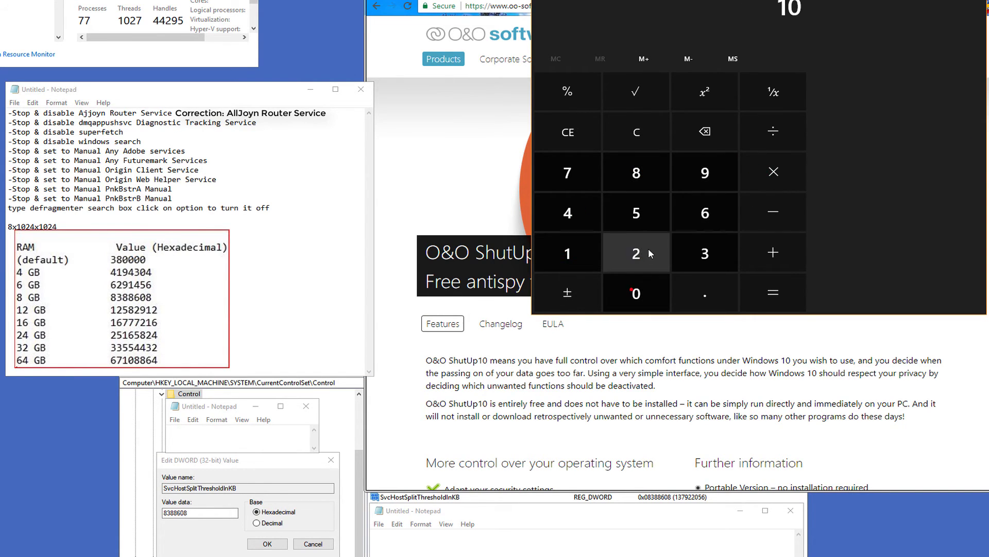
{"action": "left_click", "coordinate": [636, 251]}
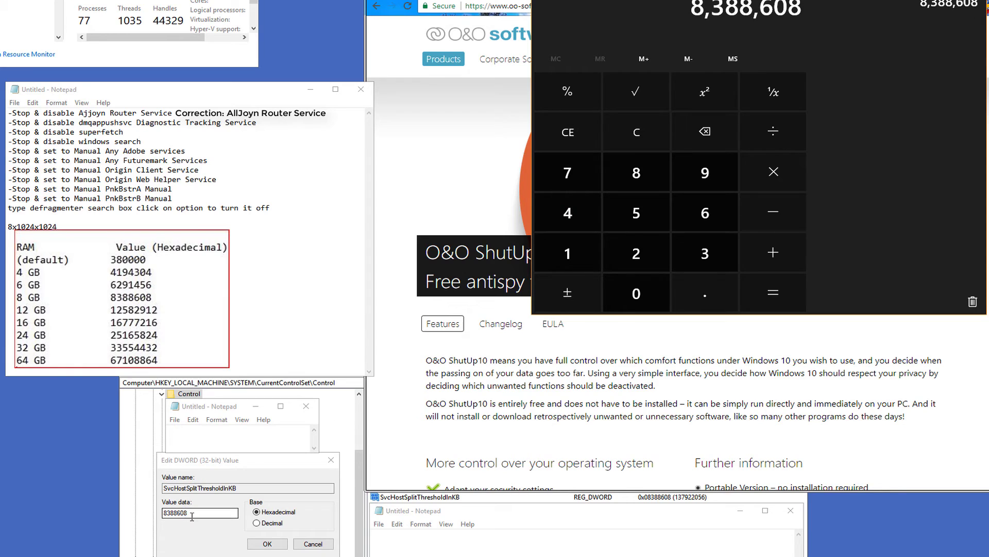
{"action": "mouse_move", "coordinate": [404, 484]}
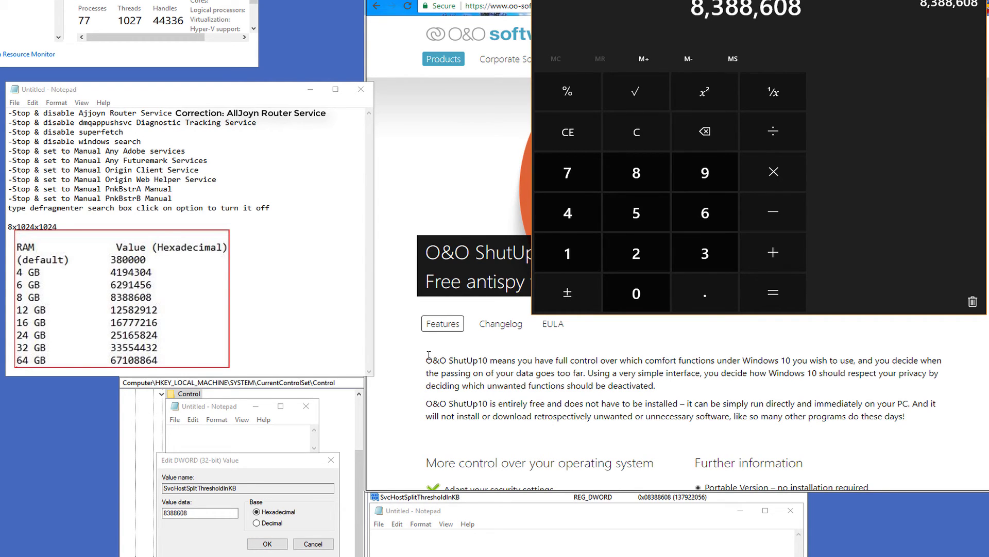
{"action": "mouse_move", "coordinate": [175, 20]}
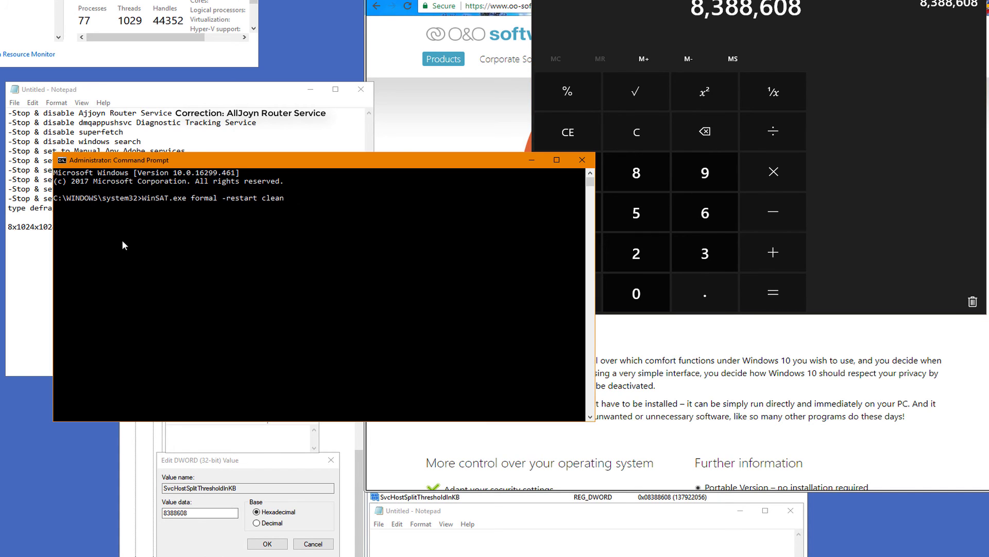
{"action": "mouse_move", "coordinate": [159, 206]}
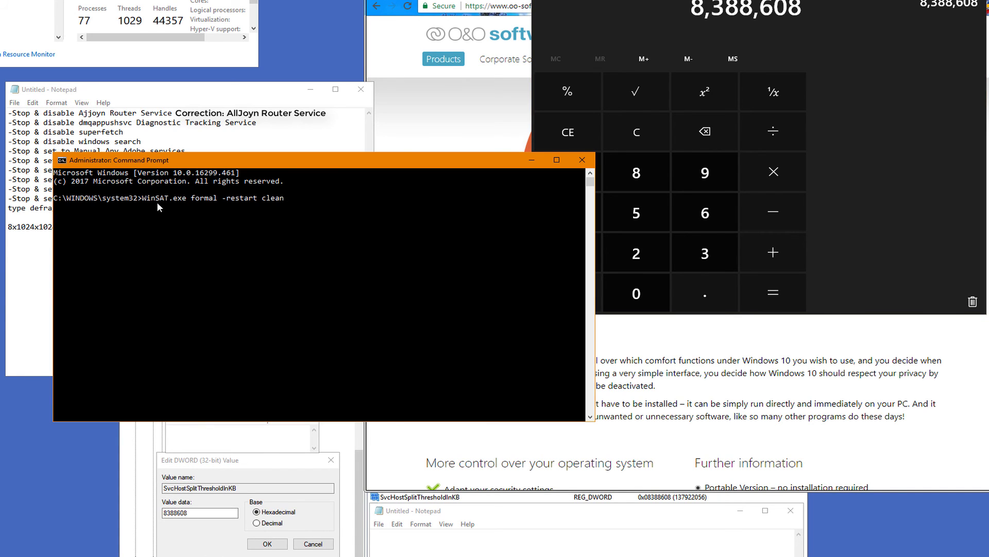